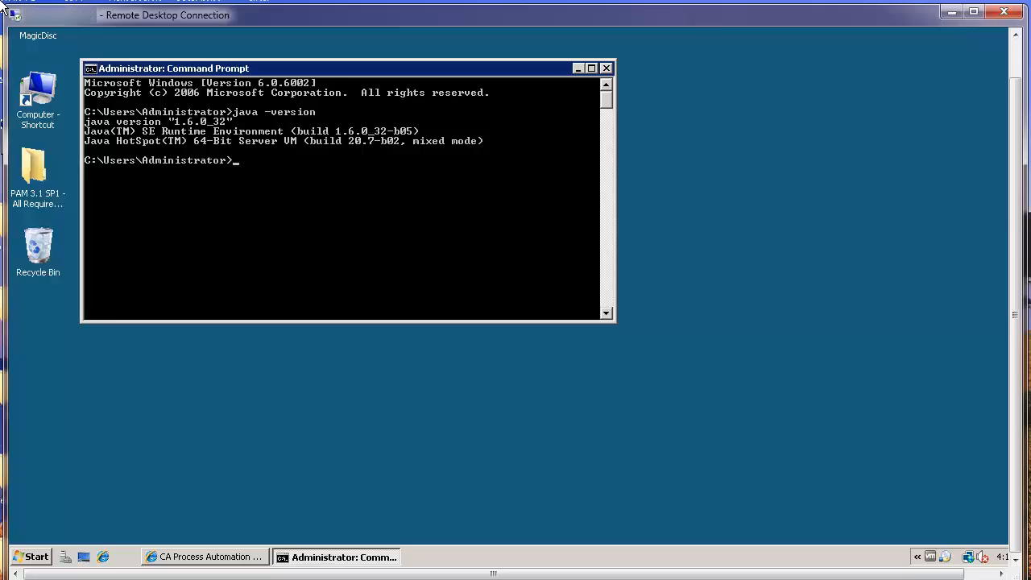
{"action": "mouse_move", "coordinate": [288, 257]}
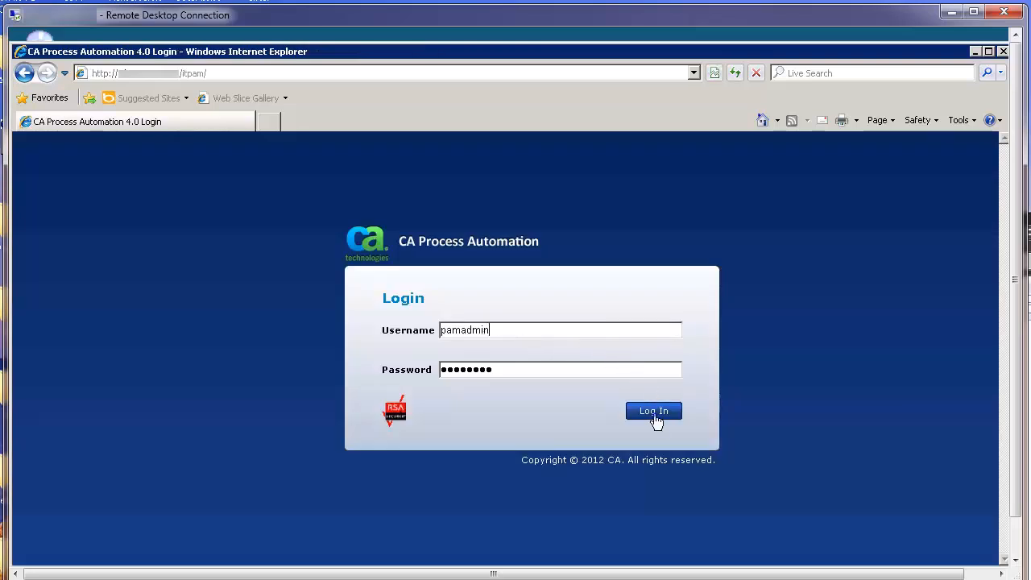
Sign in to CA Process Automation and open the Configuration area.
{"action": "left_click", "coordinate": [654, 411]}
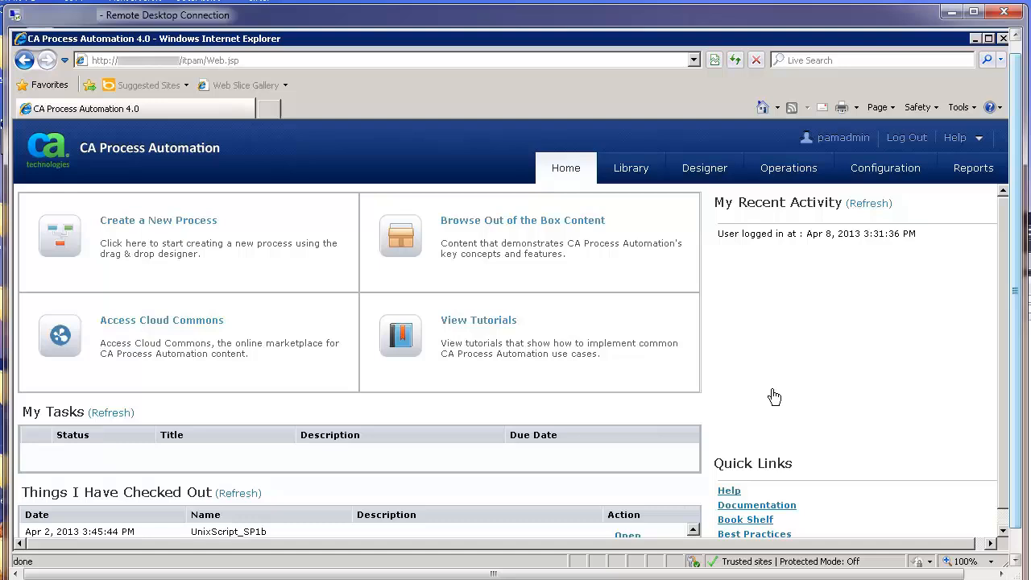
{"action": "left_click", "coordinate": [885, 167]}
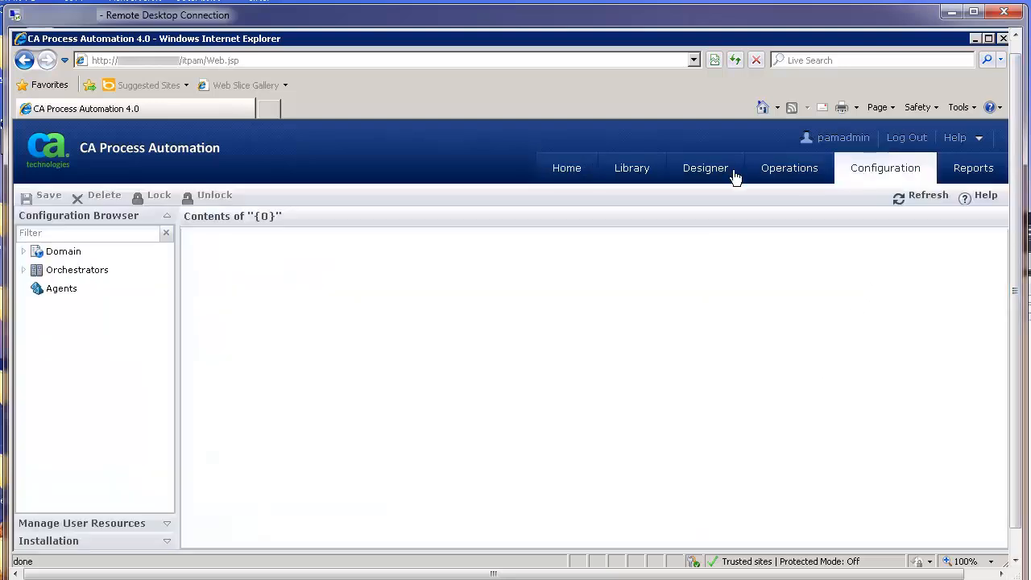
{"action": "mouse_move", "coordinate": [85, 473]}
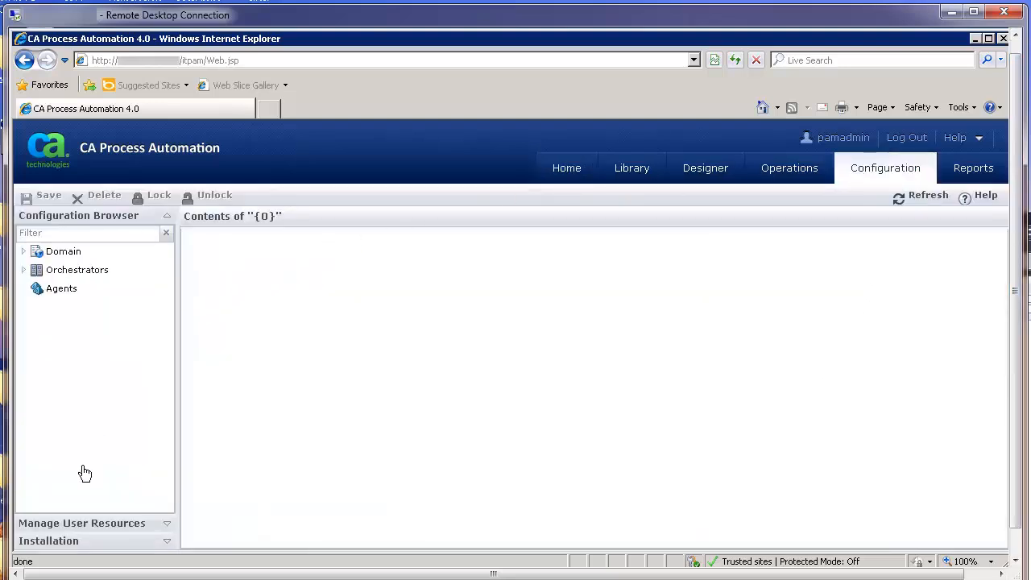
{"action": "left_click", "coordinate": [48, 540]}
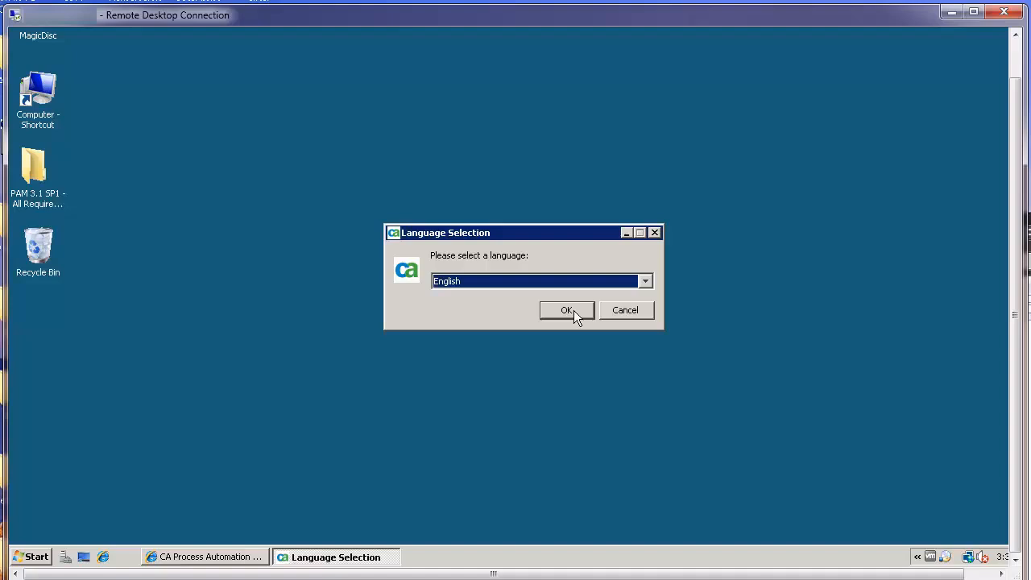
Choose English, accept the license, and keep default Java home, install and shortcuts folders.
{"action": "left_click", "coordinate": [566, 311]}
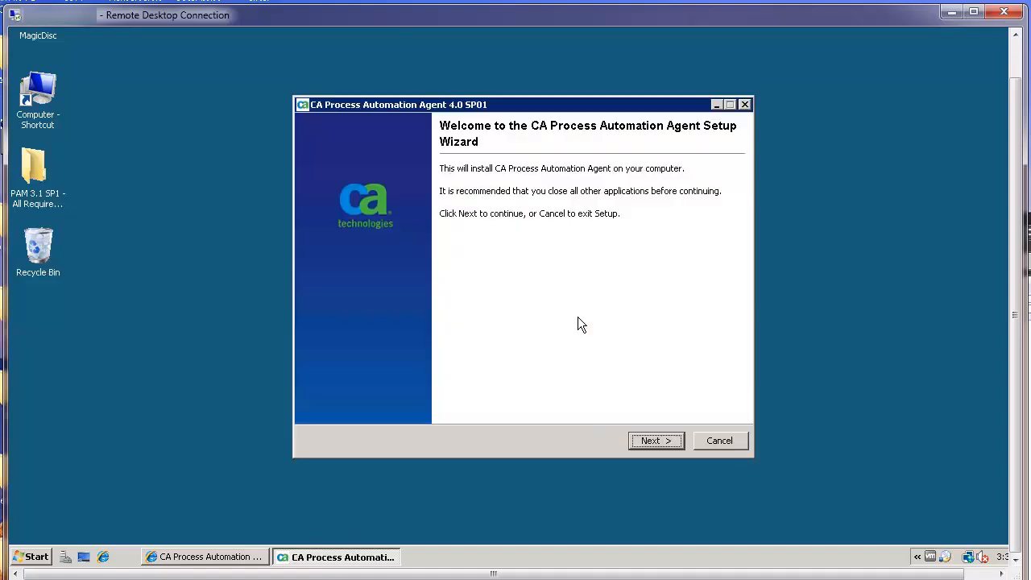
{"action": "mouse_move", "coordinate": [673, 402]}
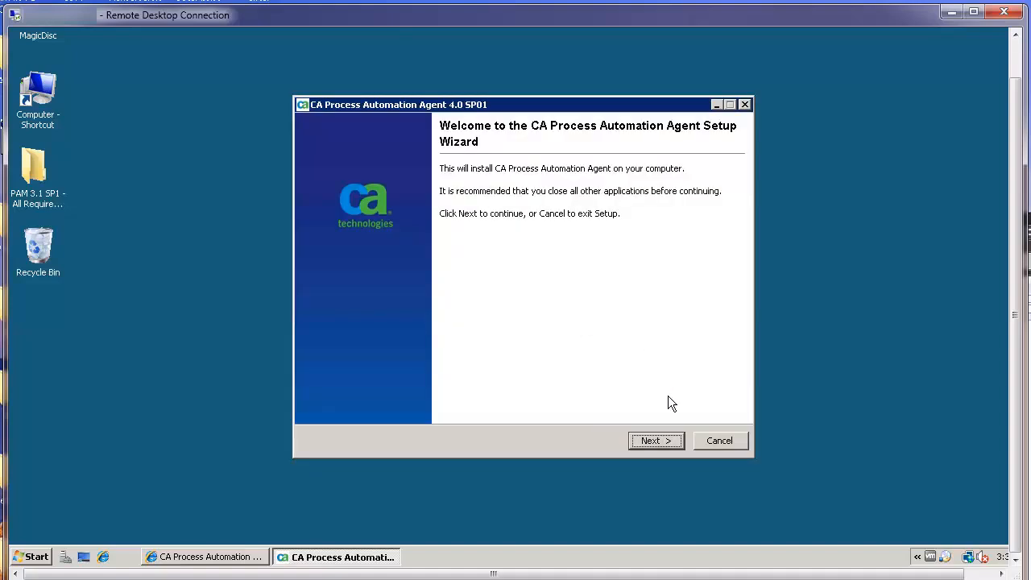
{"action": "left_click", "coordinate": [656, 440]}
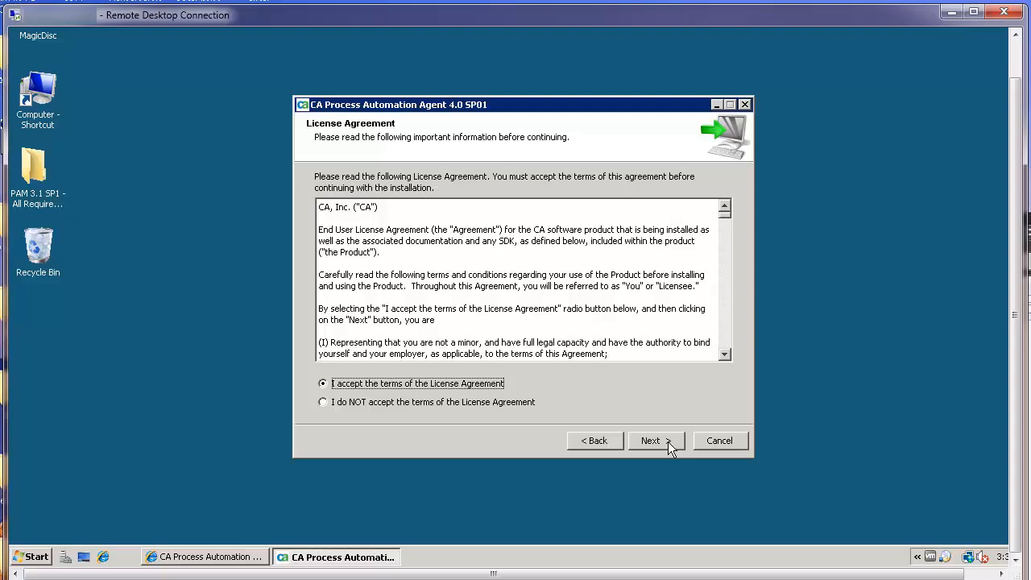
{"action": "left_click", "coordinate": [650, 441]}
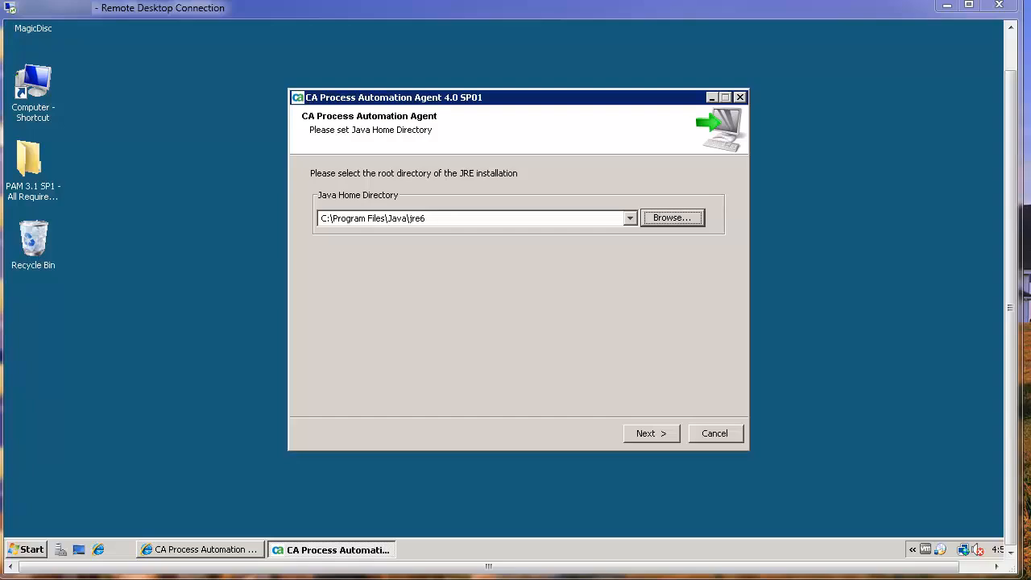
{"action": "left_click", "coordinate": [650, 433]}
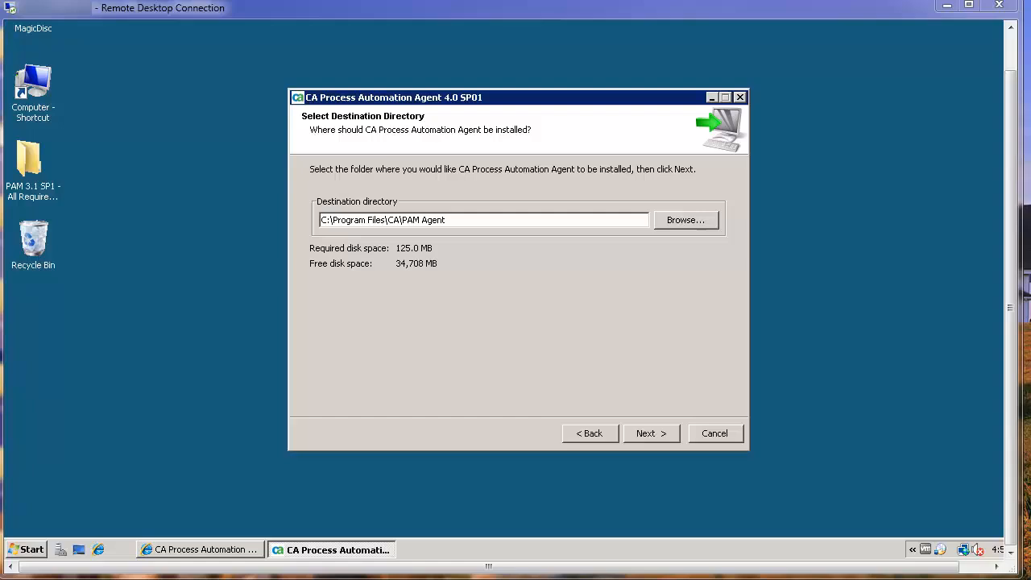
{"action": "left_click", "coordinate": [651, 433]}
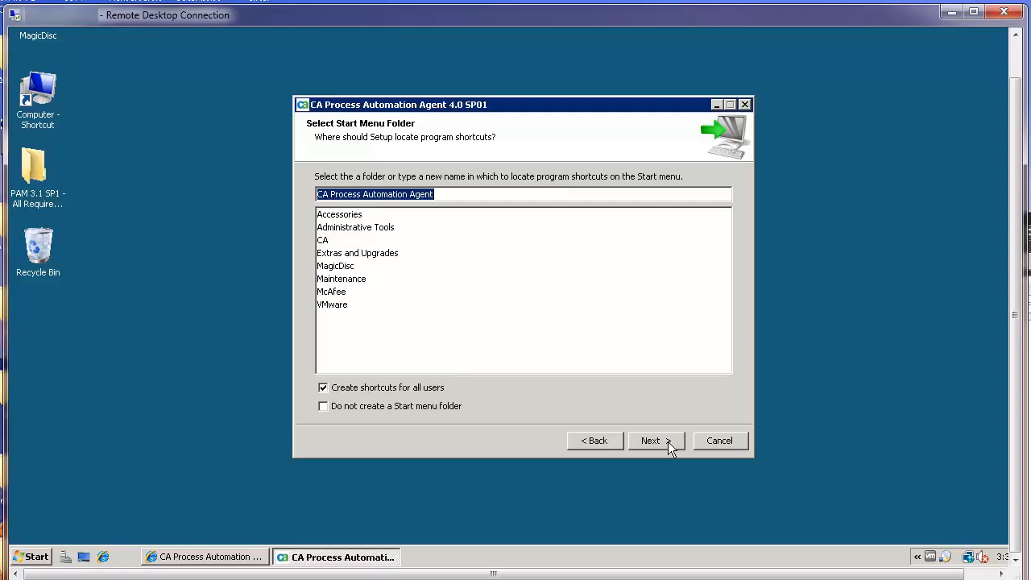
{"action": "left_click", "coordinate": [650, 440]}
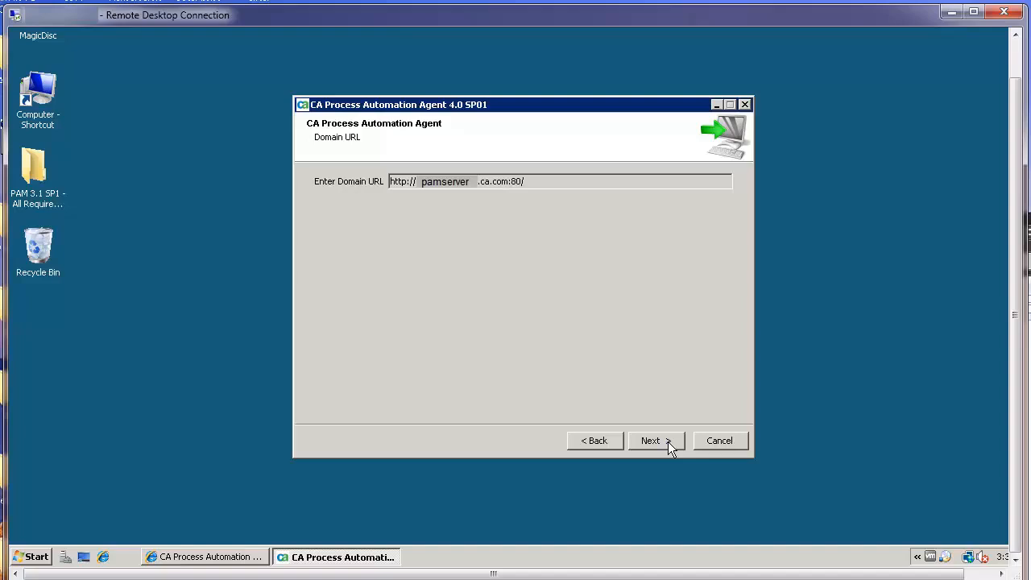
Confirm the domain URL and agent properties with port 7003, keep script defaults, and install.
{"action": "left_click", "coordinate": [650, 440]}
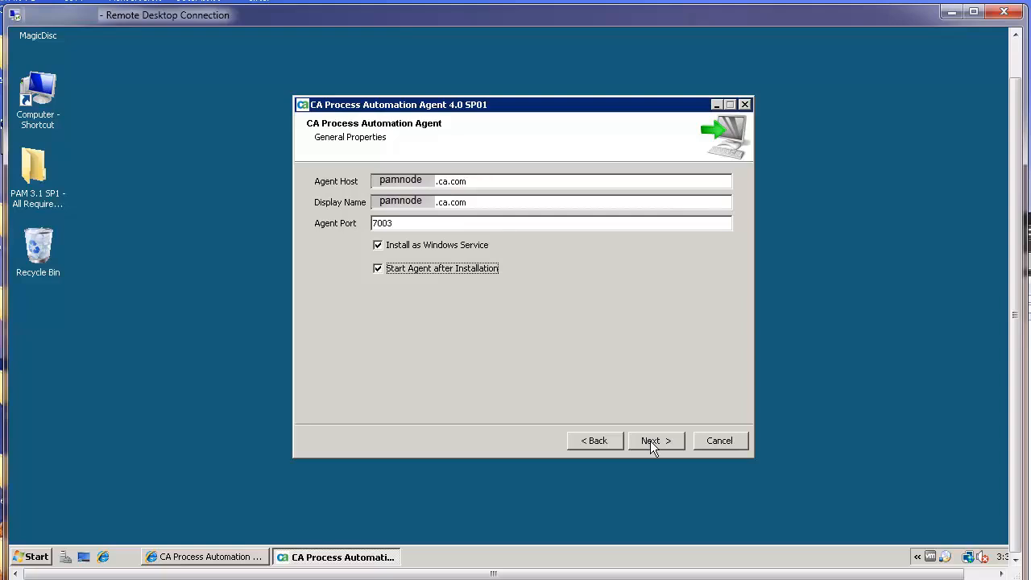
{"action": "left_click", "coordinate": [651, 440]}
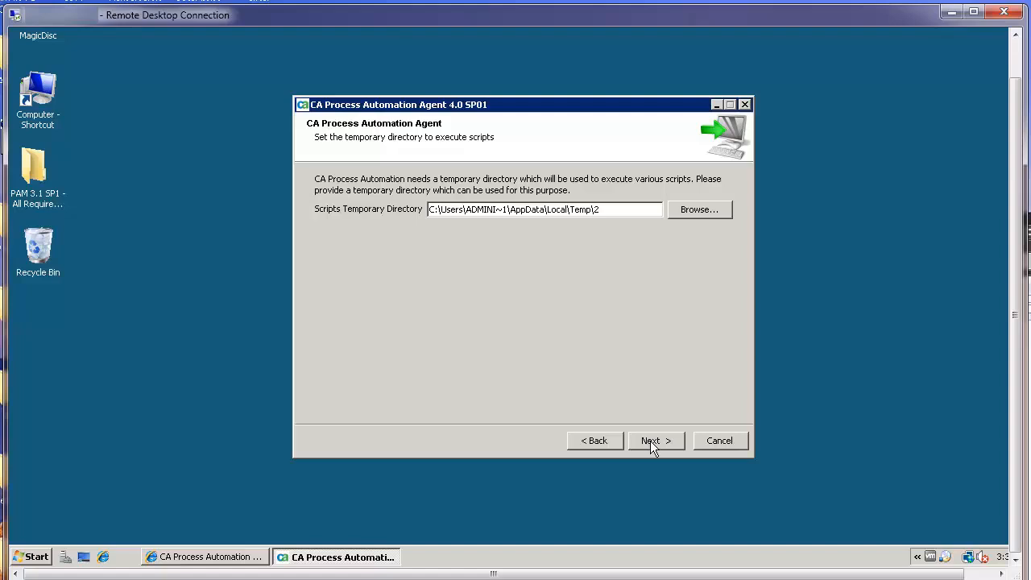
{"action": "left_click", "coordinate": [652, 441]}
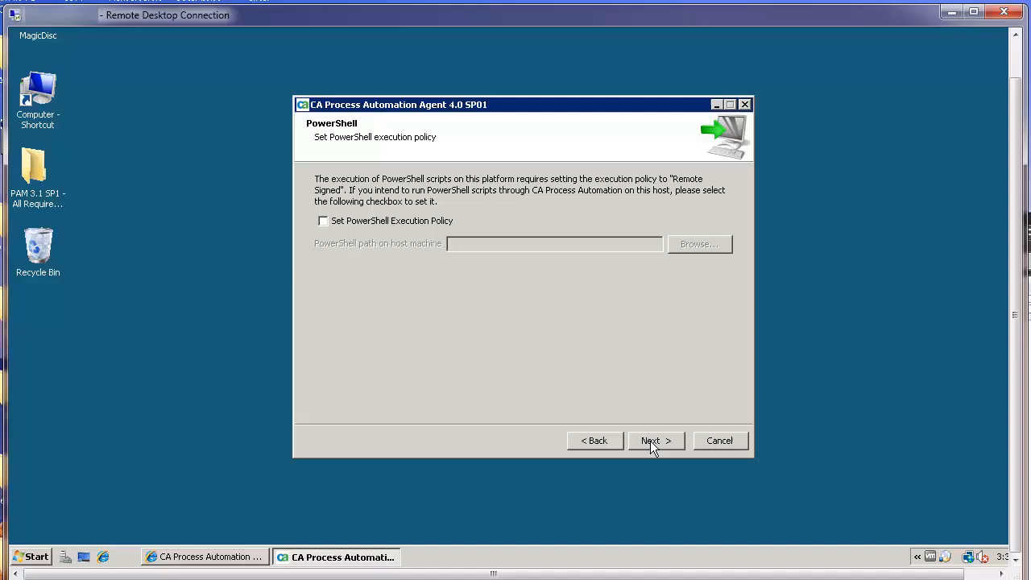
{"action": "left_click", "coordinate": [655, 440]}
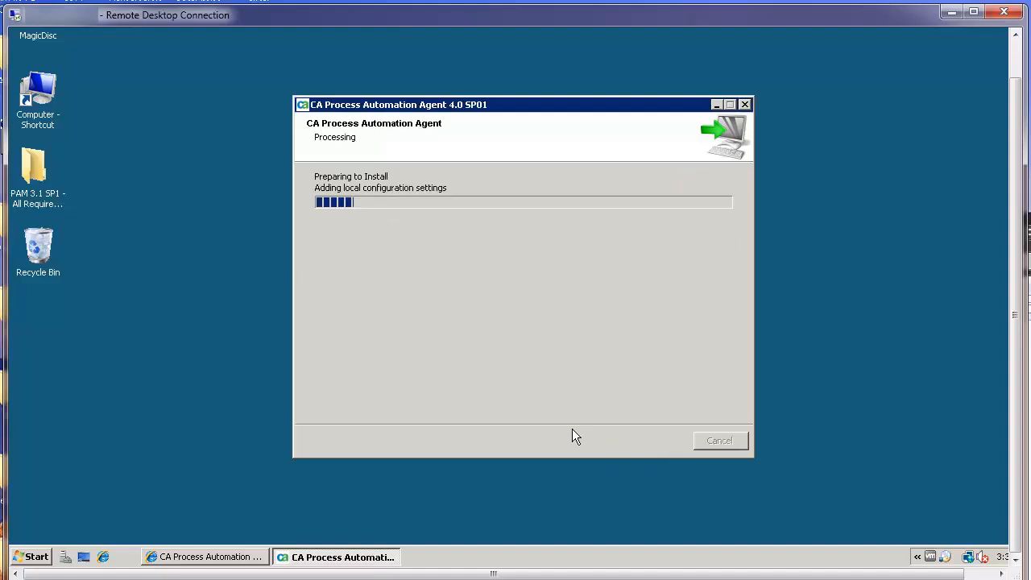
{"action": "mouse_move", "coordinate": [538, 381]}
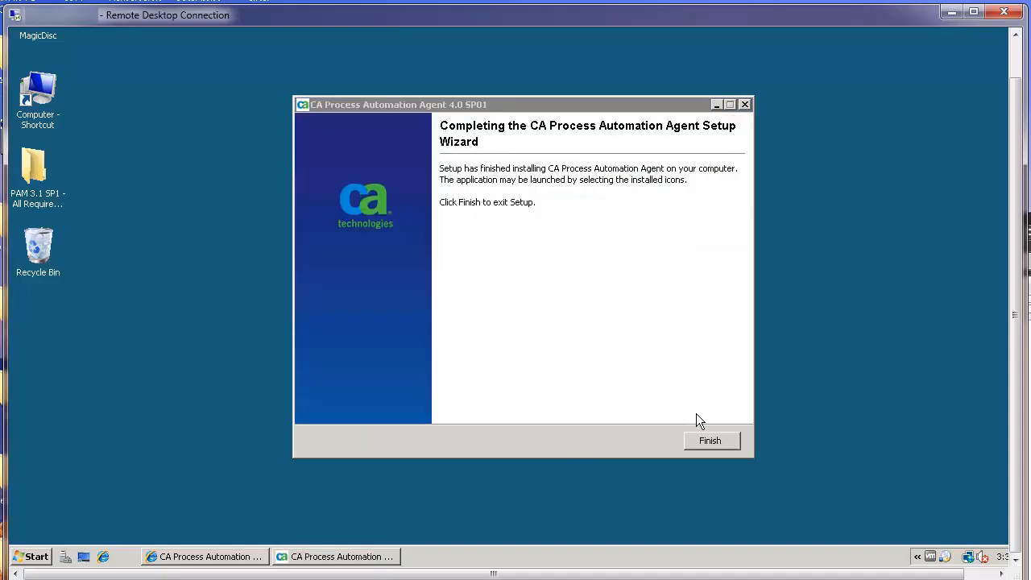
Finish the agent installation and close the setup wizard.
{"action": "left_click", "coordinate": [710, 441]}
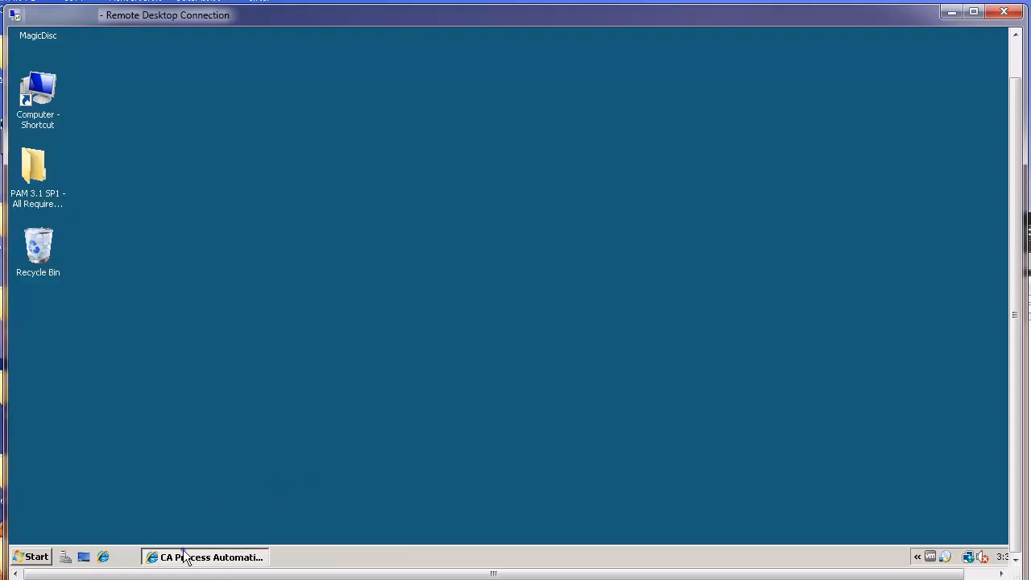
Restore the browser, select Agents, and refresh to show the new node agent.
{"action": "left_click", "coordinate": [204, 557]}
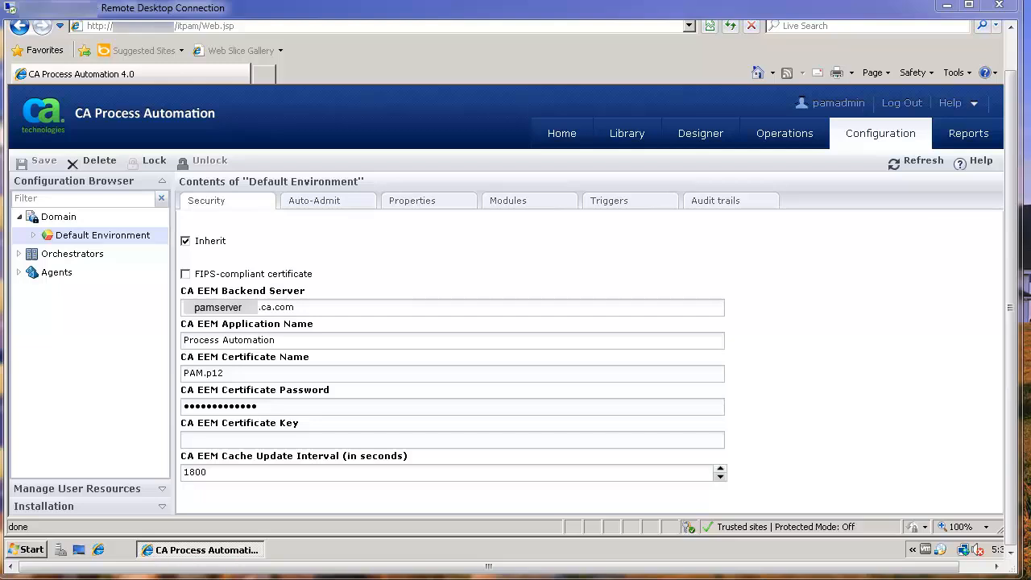
{"action": "left_click", "coordinate": [56, 271]}
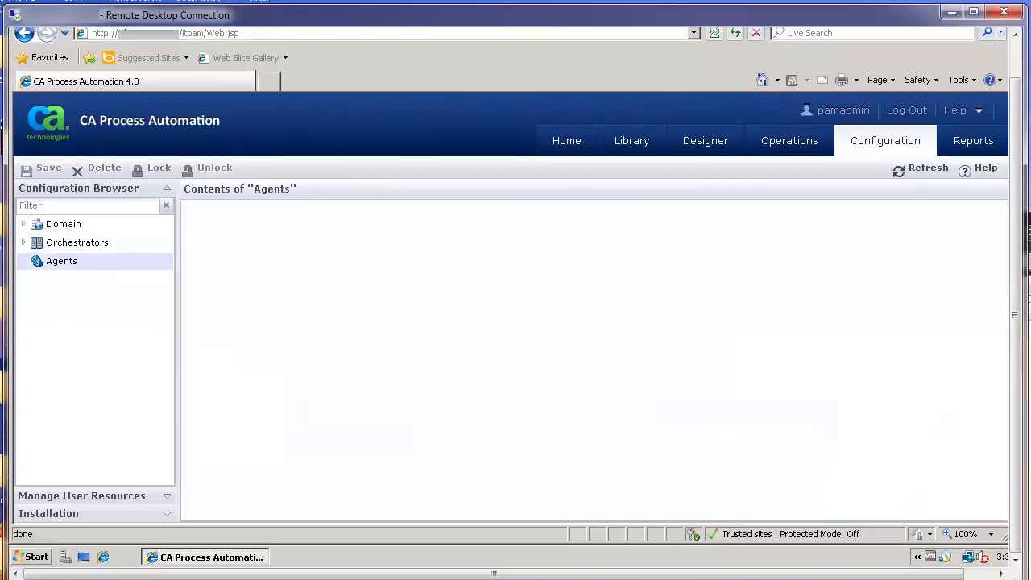
{"action": "mouse_move", "coordinate": [904, 414]}
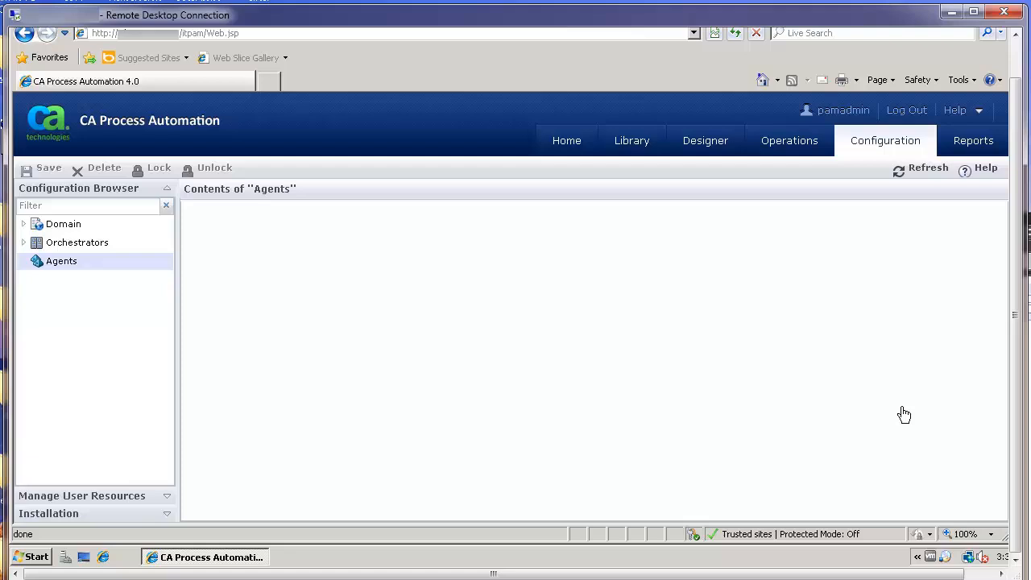
{"action": "left_click", "coordinate": [926, 170]}
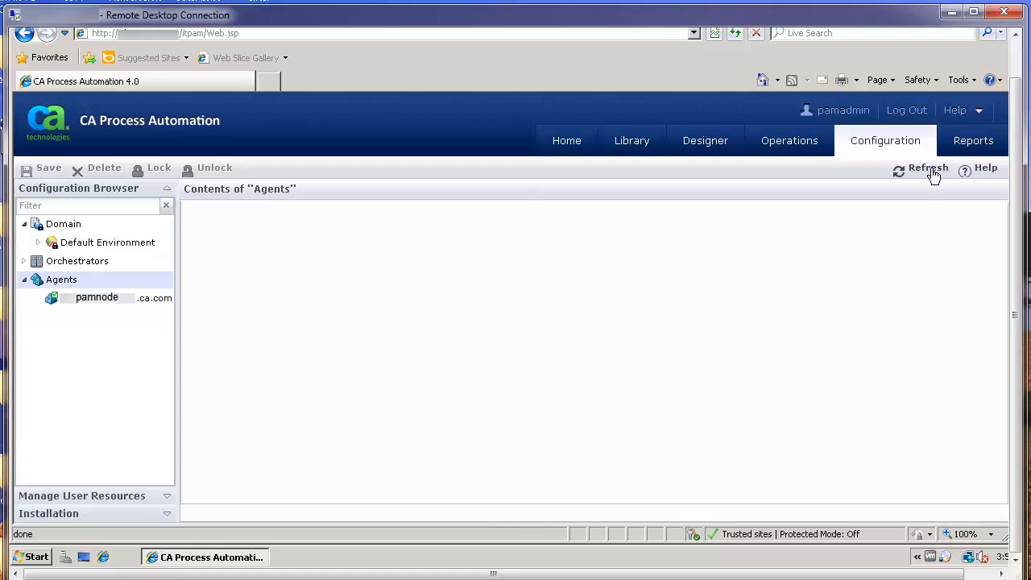
{"action": "mouse_move", "coordinate": [85, 307]}
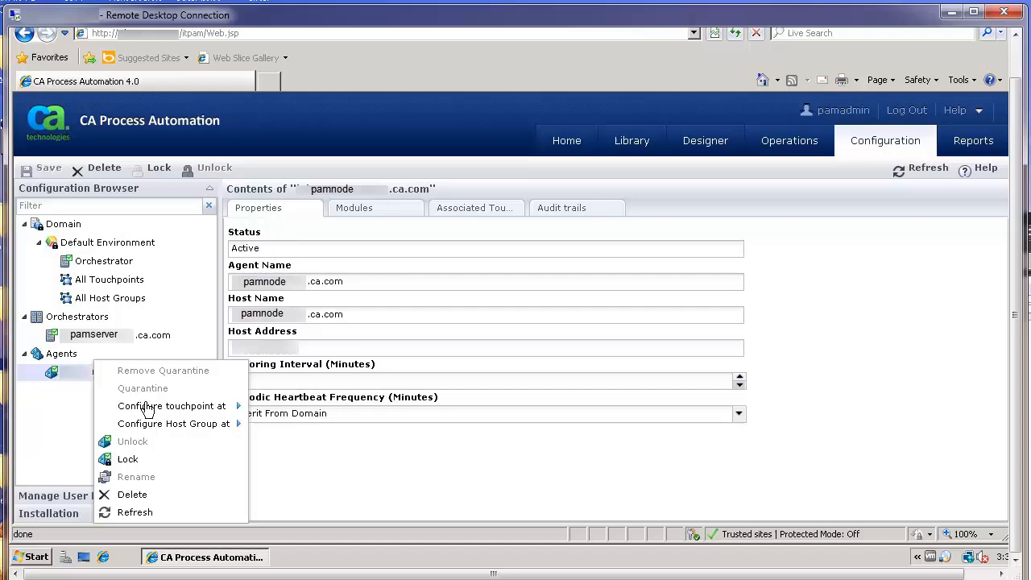
{"action": "mouse_move", "coordinate": [172, 405]}
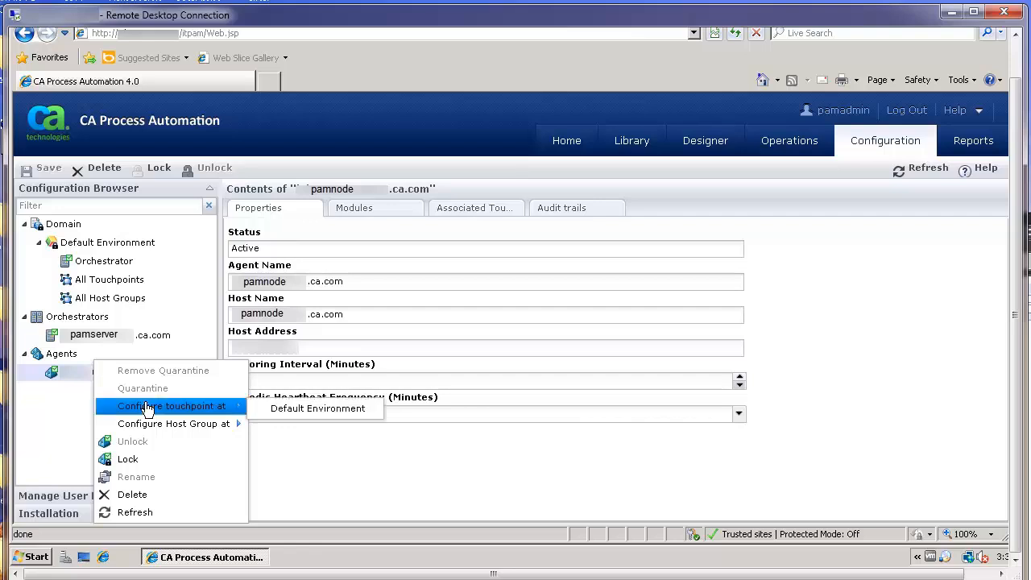
{"action": "mouse_move", "coordinate": [317, 409]}
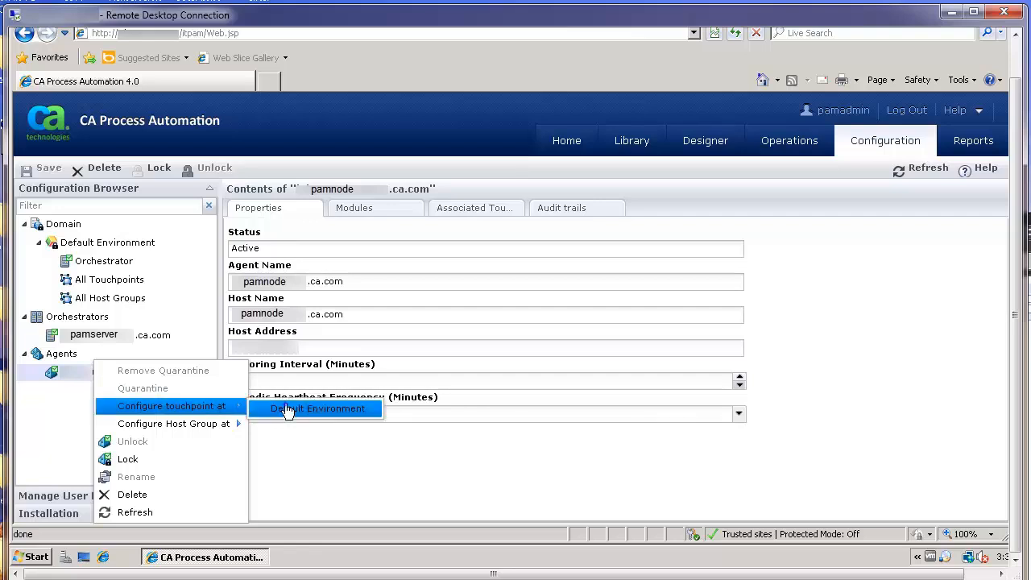
Create Touchpoint_1 for the node agent in Default Environment and open its entry.
{"action": "left_click", "coordinate": [317, 408]}
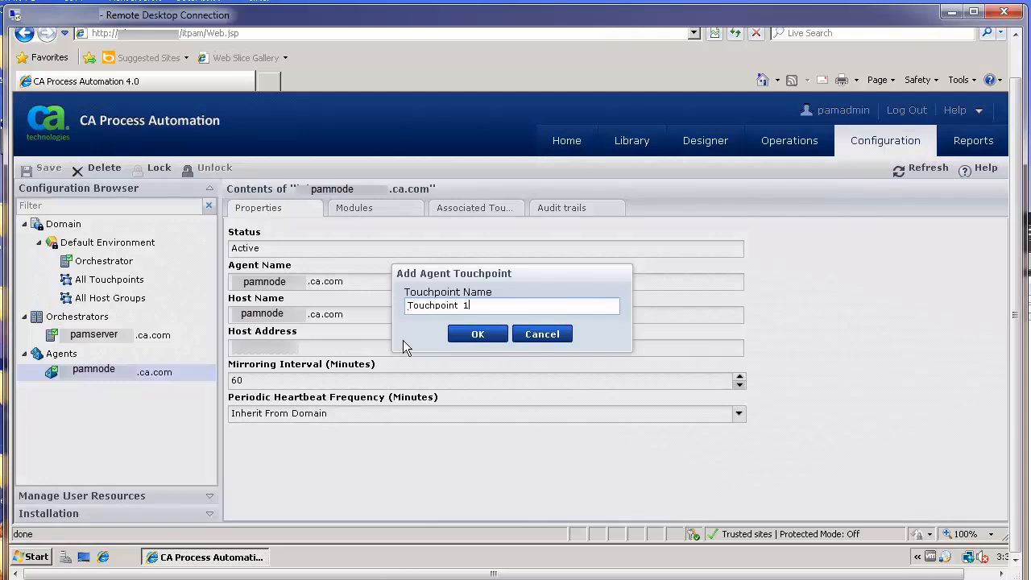
{"action": "left_click", "coordinate": [541, 333]}
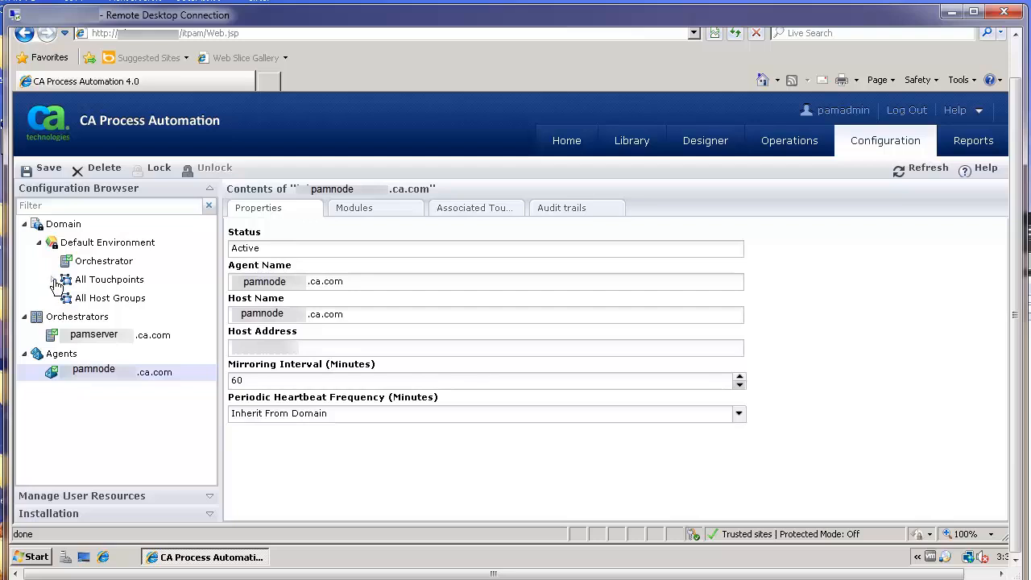
{"action": "left_click", "coordinate": [108, 279]}
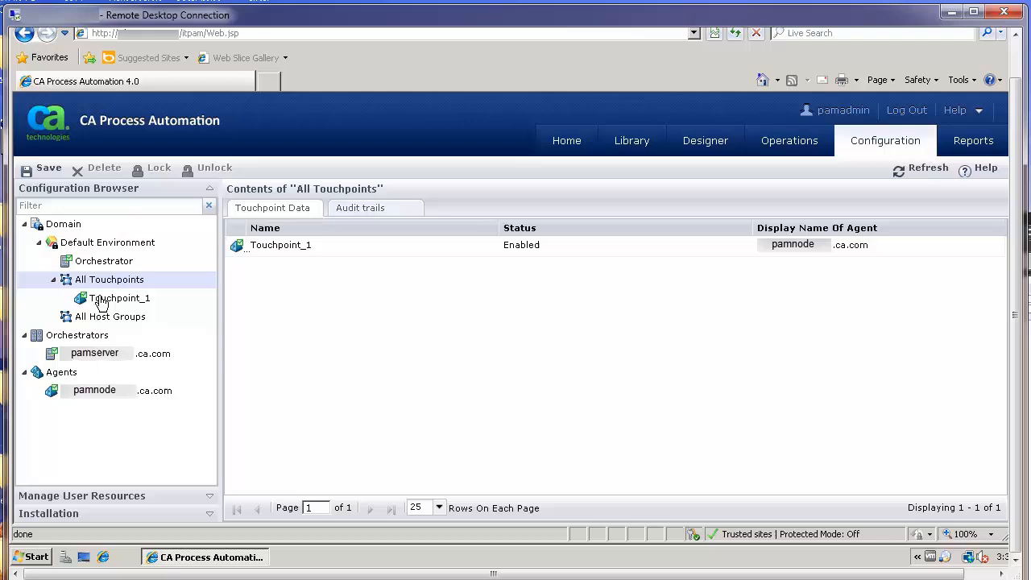
{"action": "left_click", "coordinate": [107, 241]}
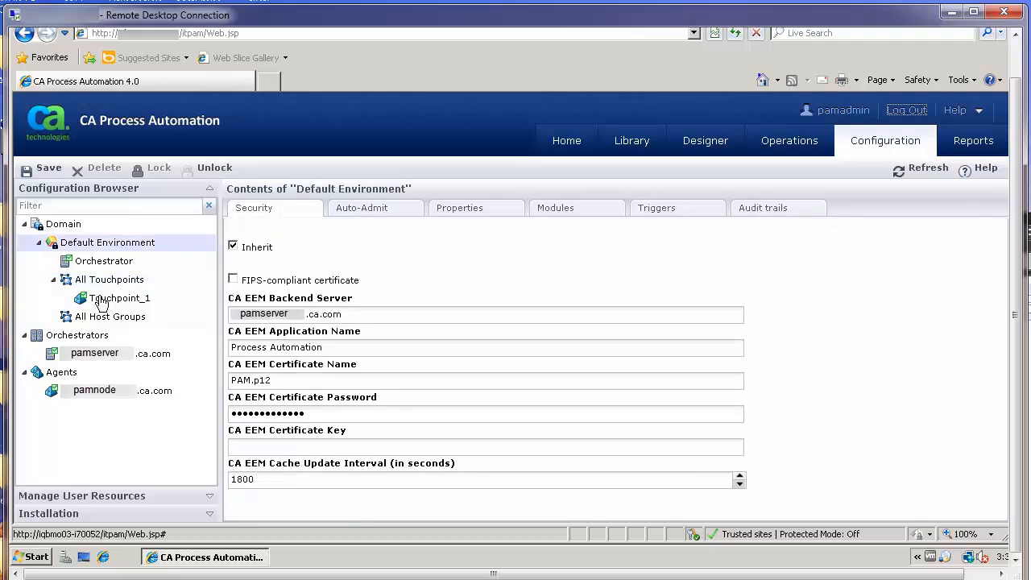